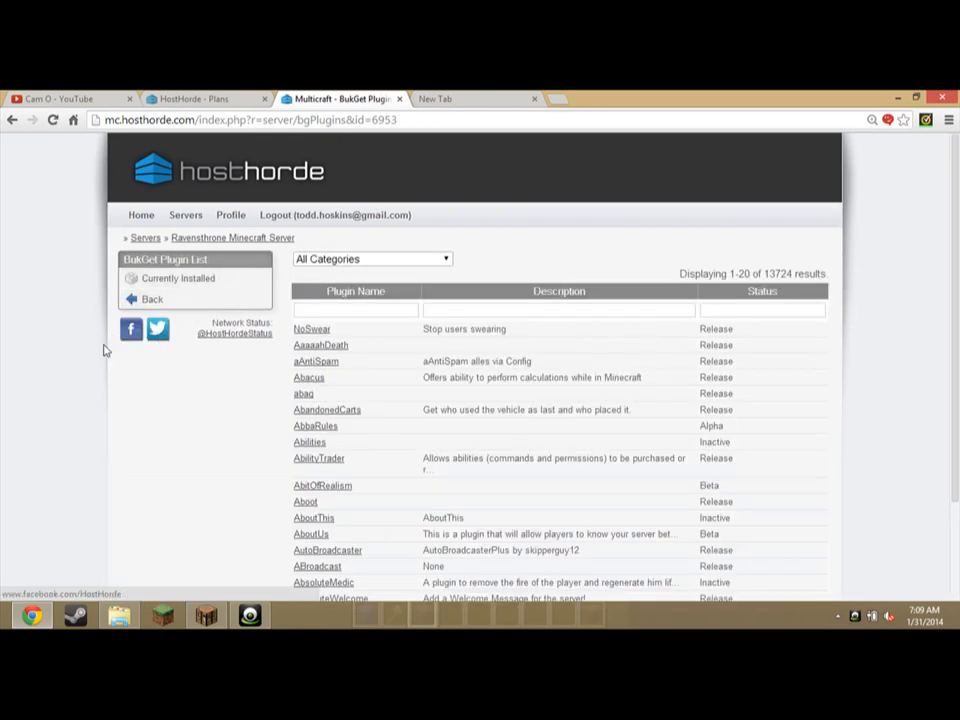
Leave the installed-plugins filter, go back to the server overview and review resource usage and permissions
{"action": "left_click", "coordinate": [178, 278]}
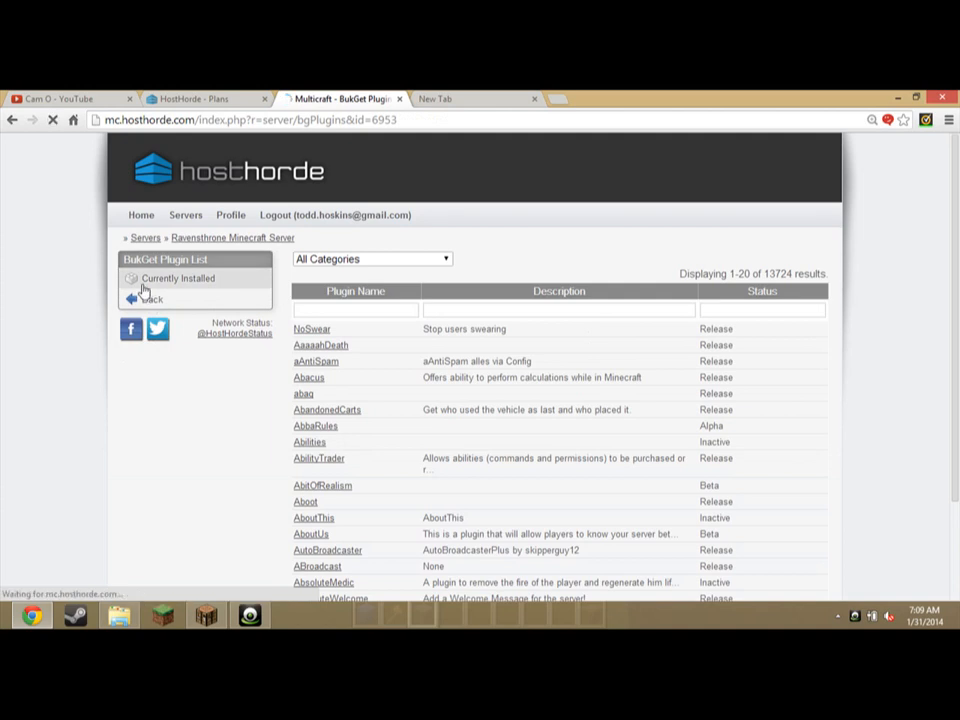
{"action": "left_click", "coordinate": [180, 278]}
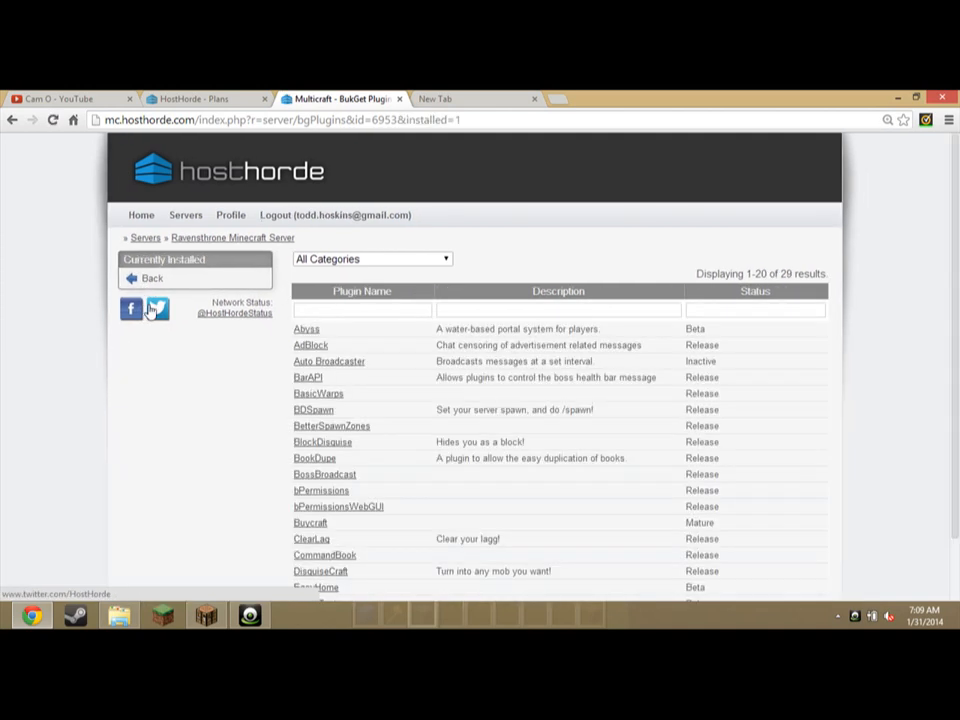
{"action": "left_click", "coordinate": [164, 260]}
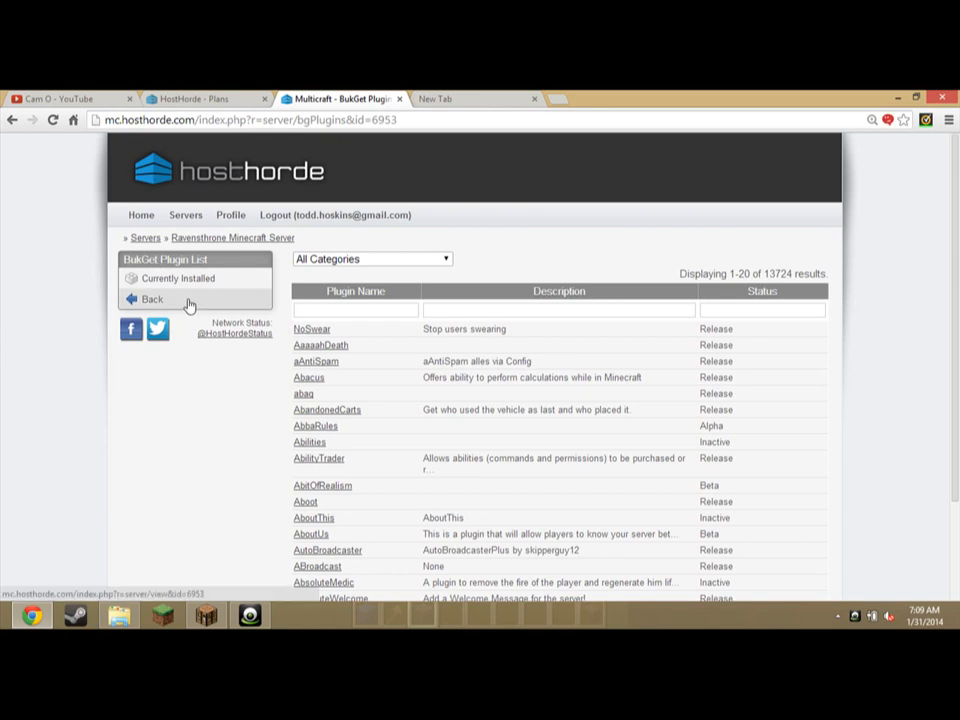
{"action": "left_click", "coordinate": [152, 298]}
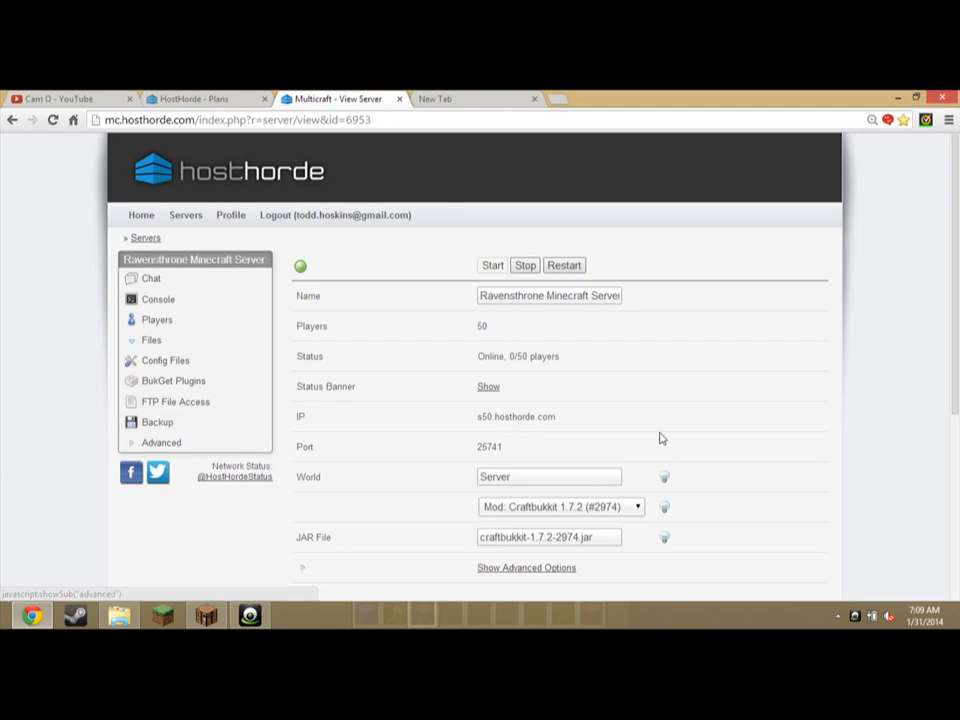
{"action": "scroll", "scroll_direction": "down", "scroll_amount": 3}
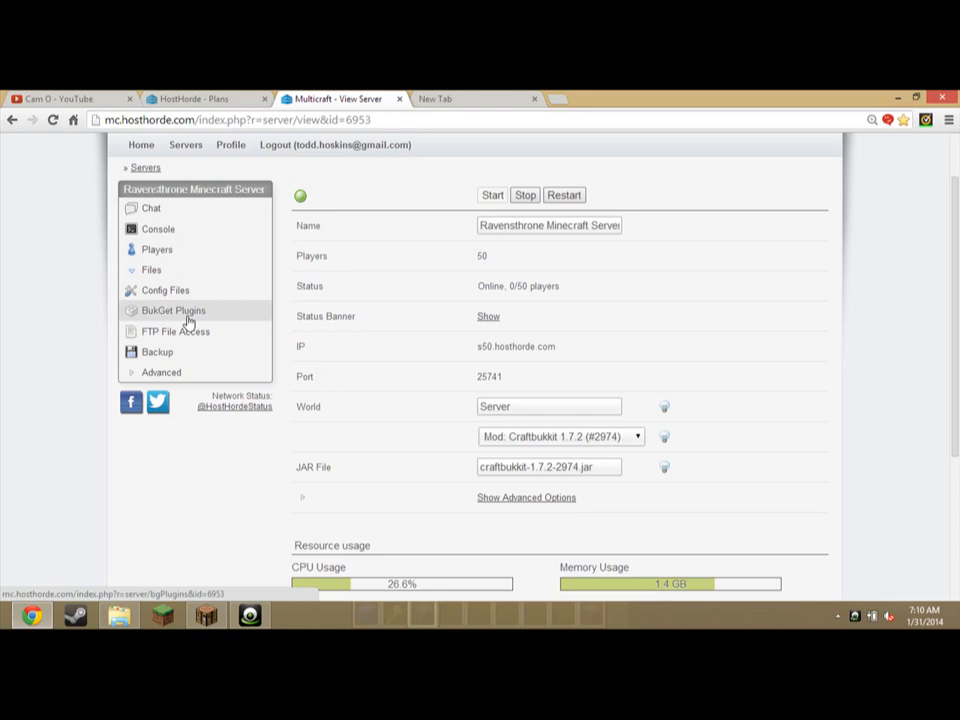
{"action": "mouse_move", "coordinate": [184, 326]}
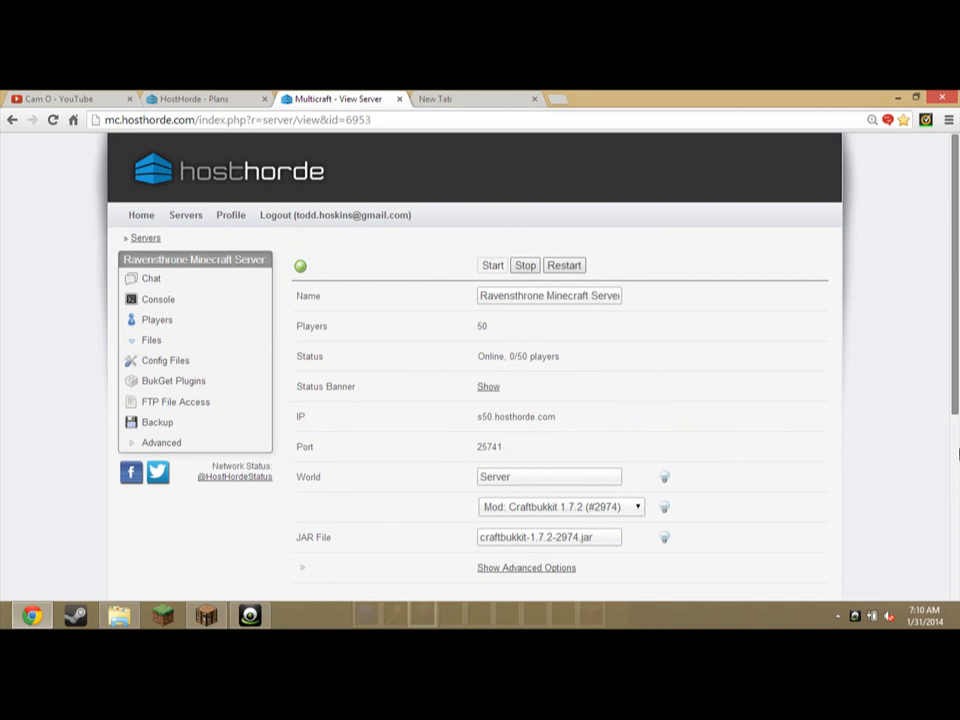
{"action": "scroll", "scroll_direction": "down", "scroll_amount": 3}
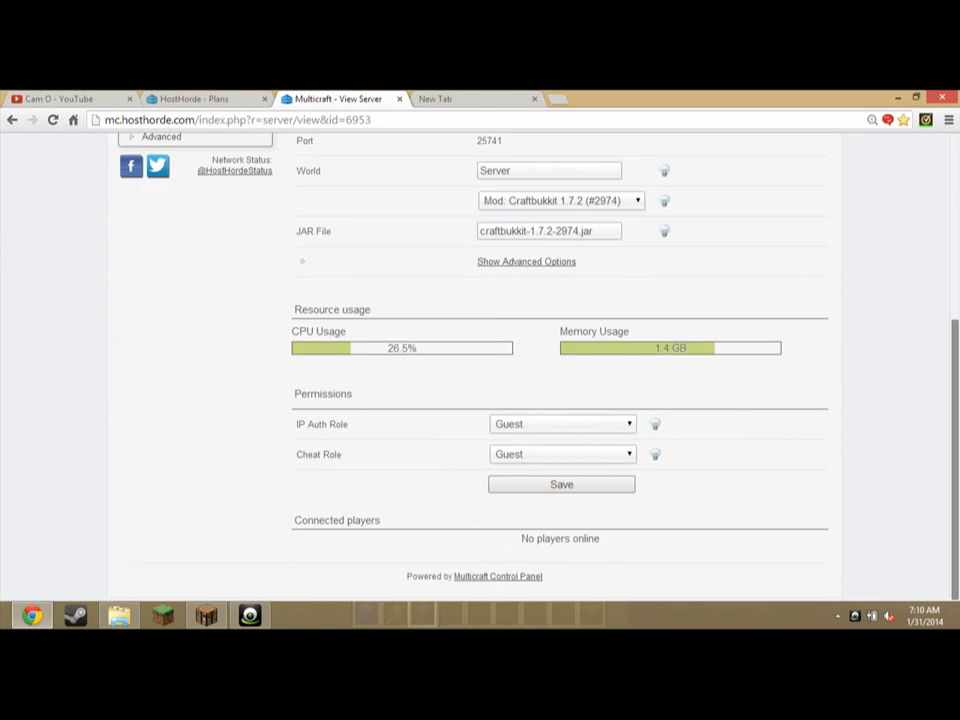
{"action": "scroll", "scroll_direction": "up", "scroll_amount": 3}
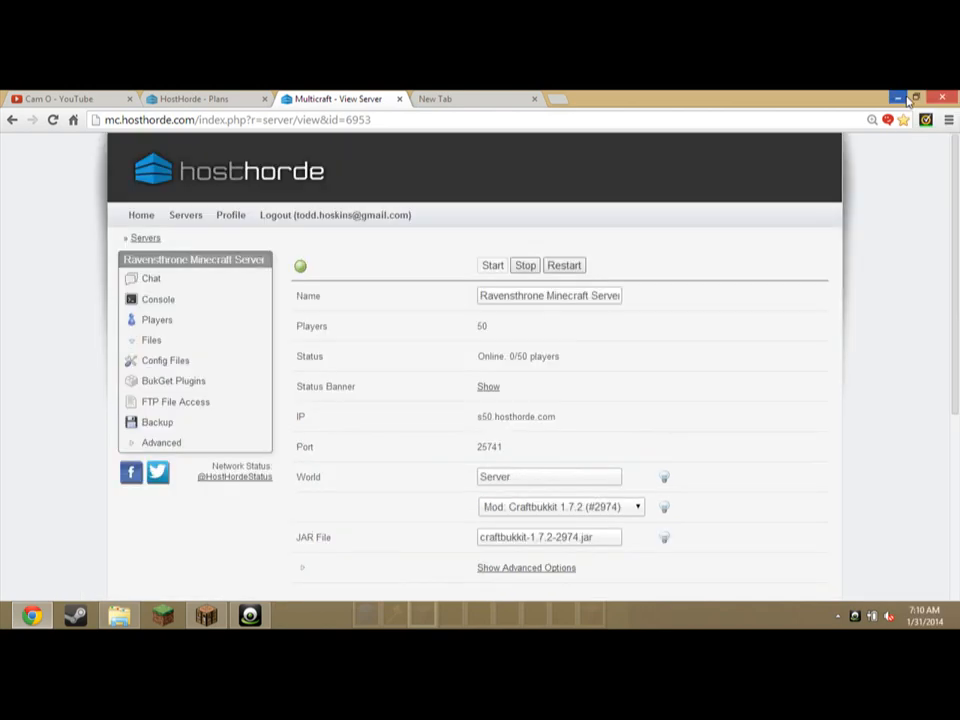
{"action": "mouse_move", "coordinate": [900, 98]}
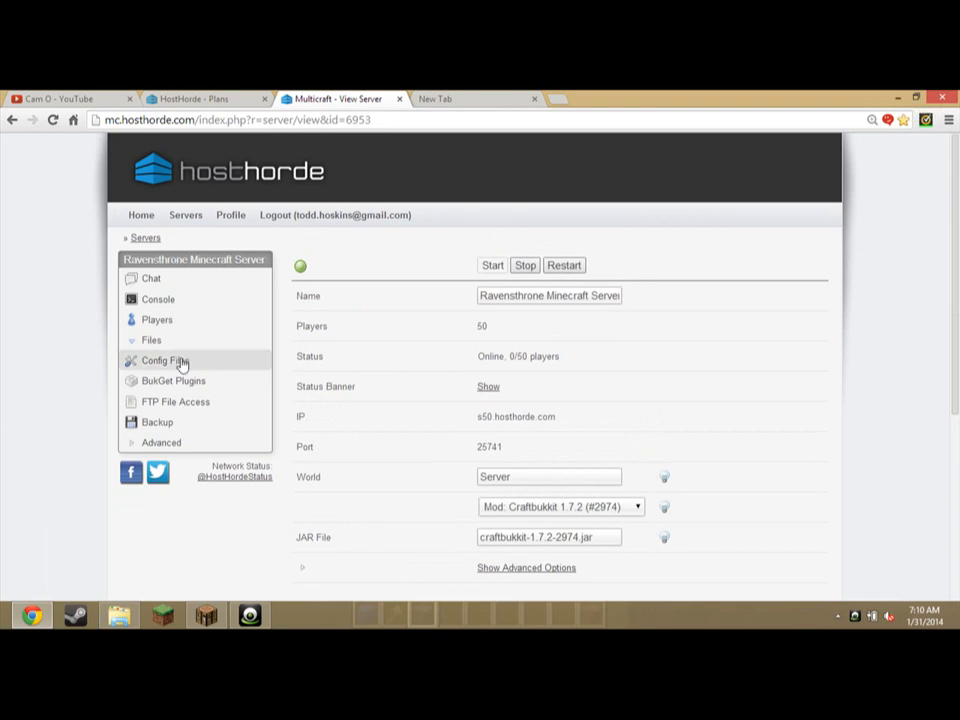
{"action": "mouse_move", "coordinate": [68, 336]}
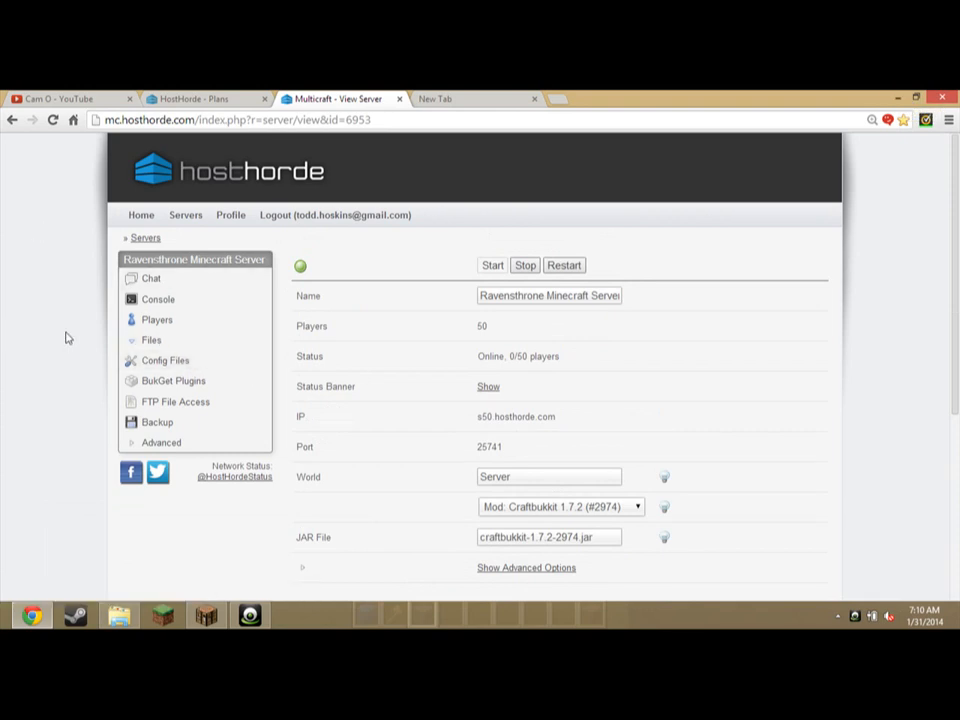
Open Config Files and choose Server Settings to edit server.properties
{"action": "left_click", "coordinate": [164, 360]}
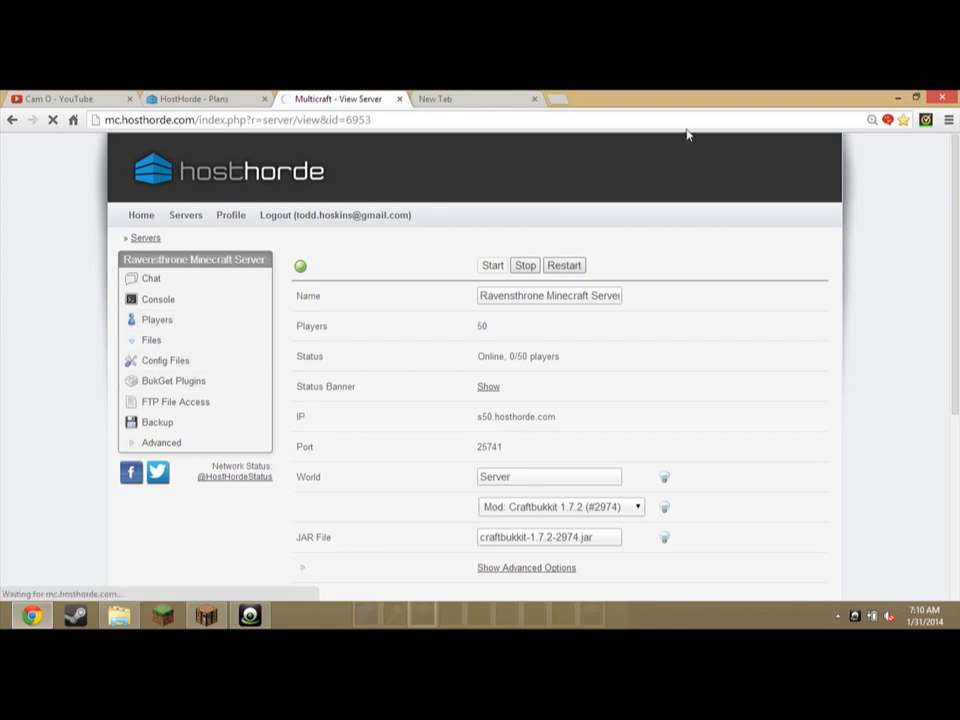
{"action": "mouse_move", "coordinate": [694, 204]}
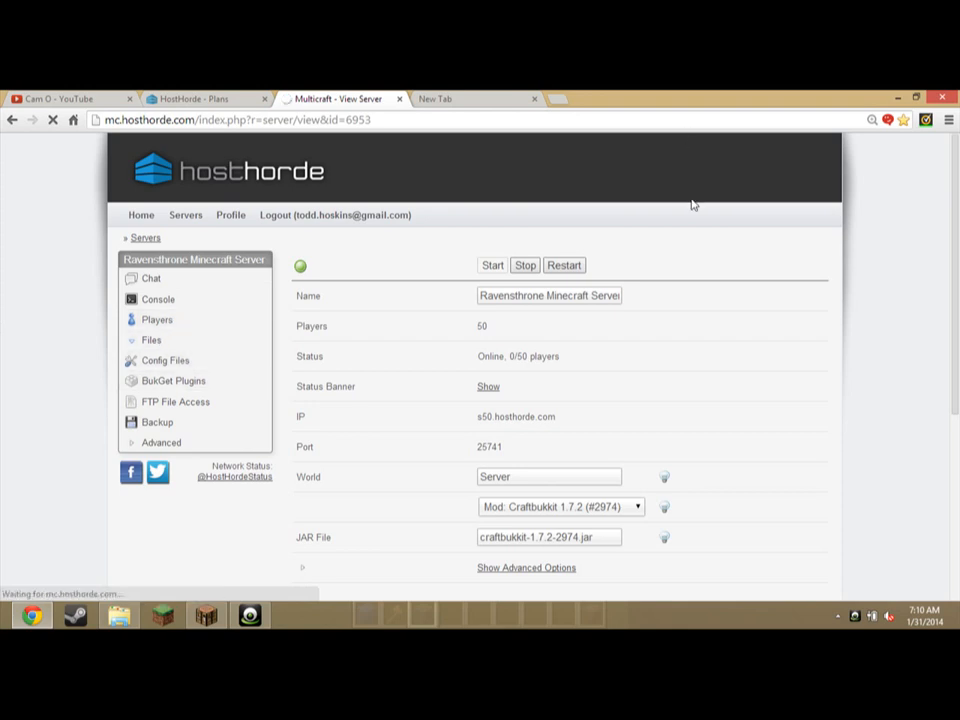
{"action": "left_click", "coordinate": [164, 360]}
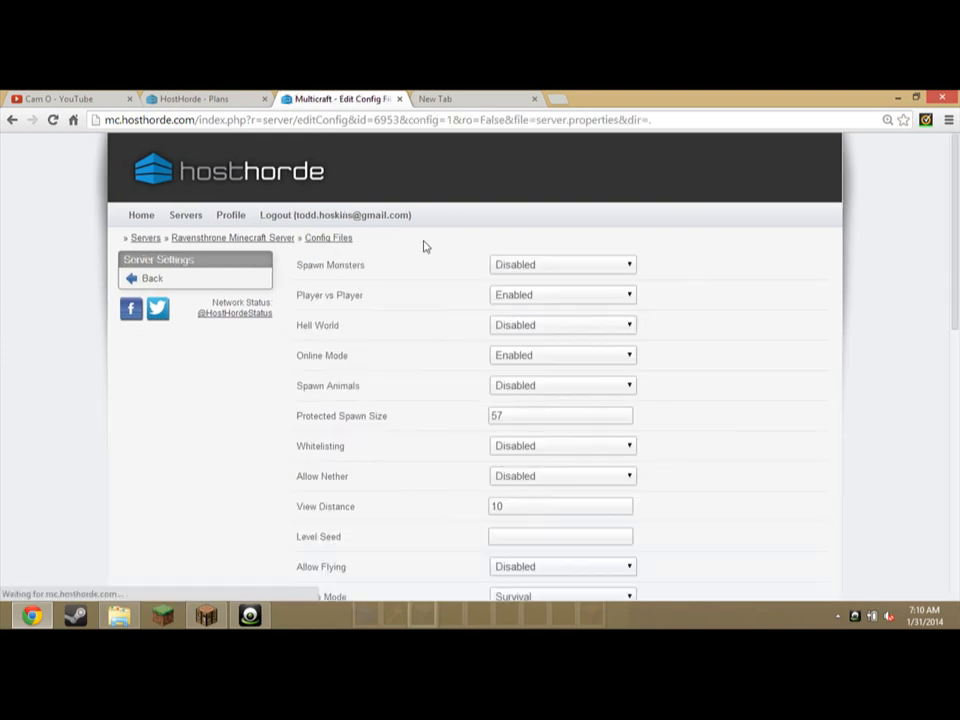
{"action": "scroll", "scroll_direction": "down", "scroll_amount": 3}
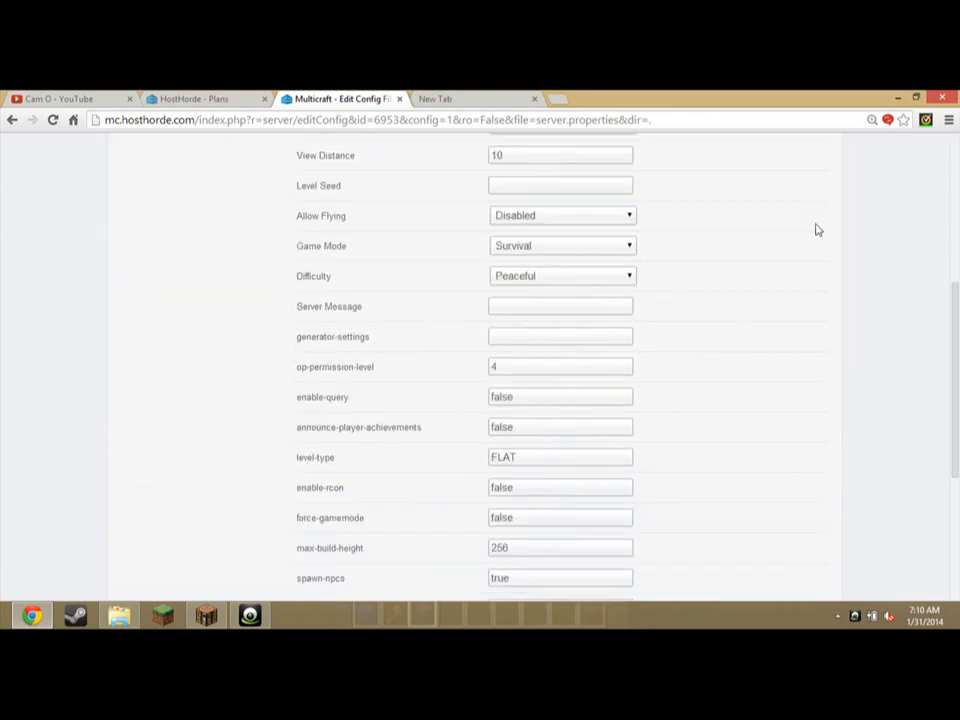
{"action": "scroll", "scroll_direction": "down", "scroll_amount": 3}
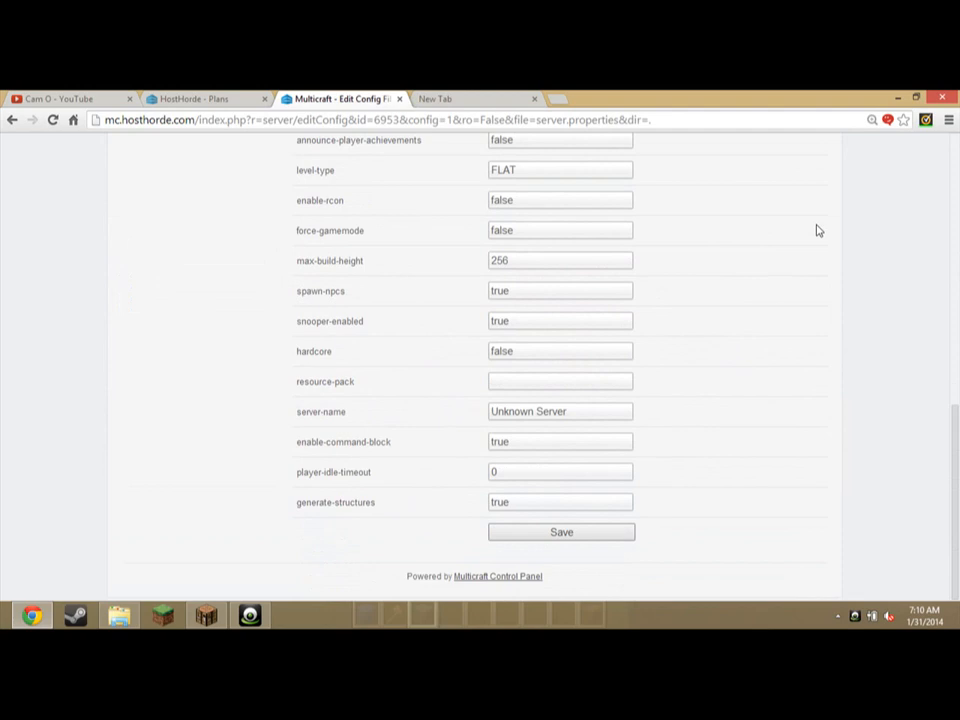
{"action": "scroll", "scroll_direction": "up", "scroll_amount": 3}
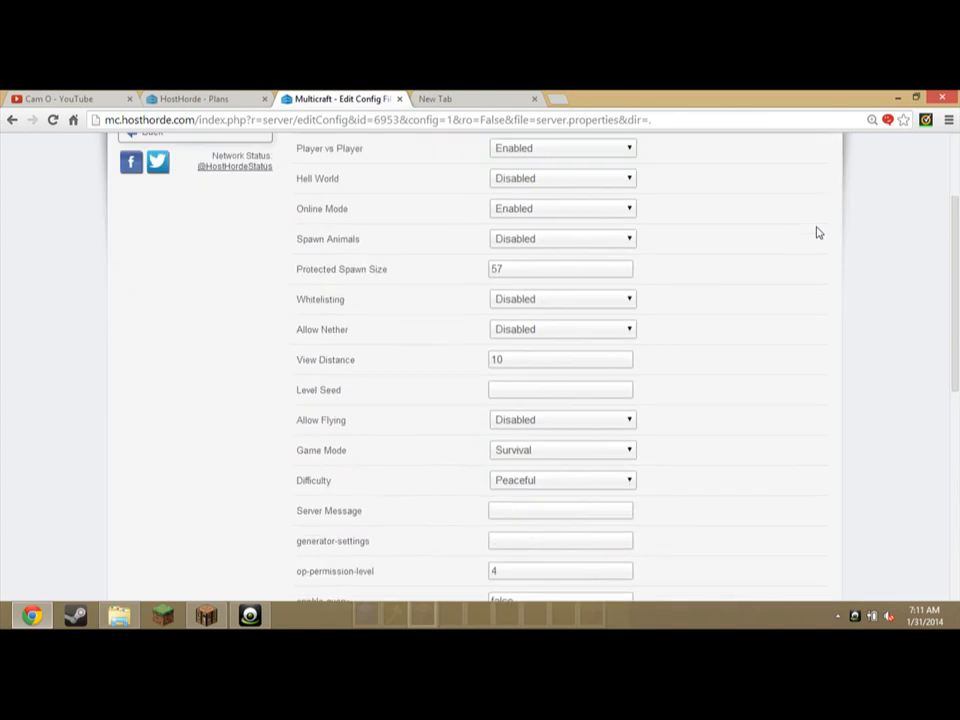
{"action": "scroll", "scroll_direction": "down", "scroll_amount": 3}
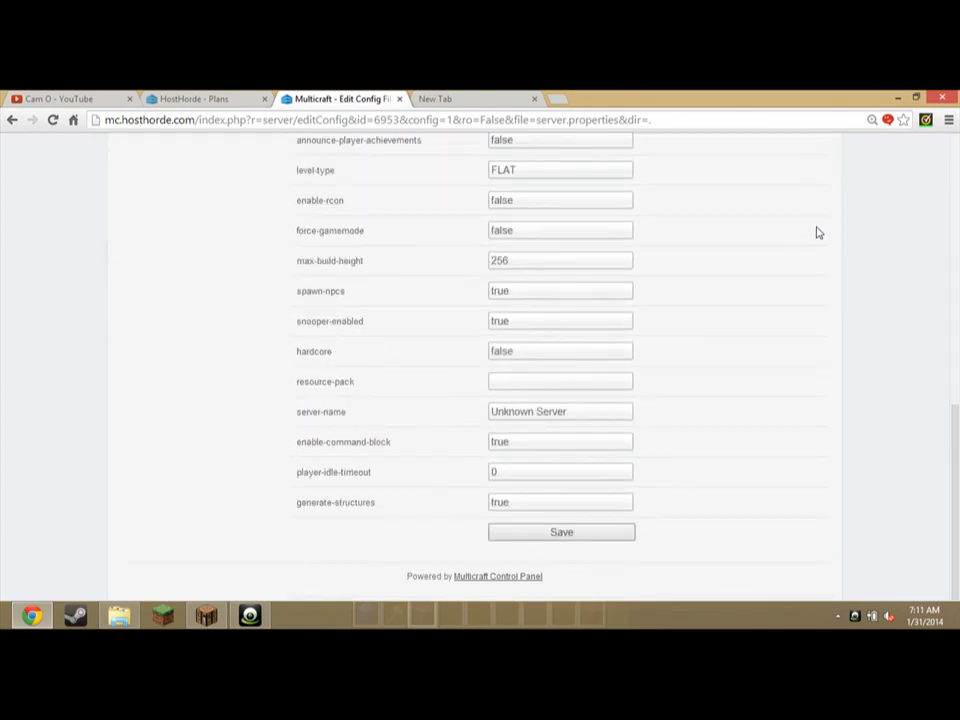
{"action": "mouse_move", "coordinate": [332, 460]}
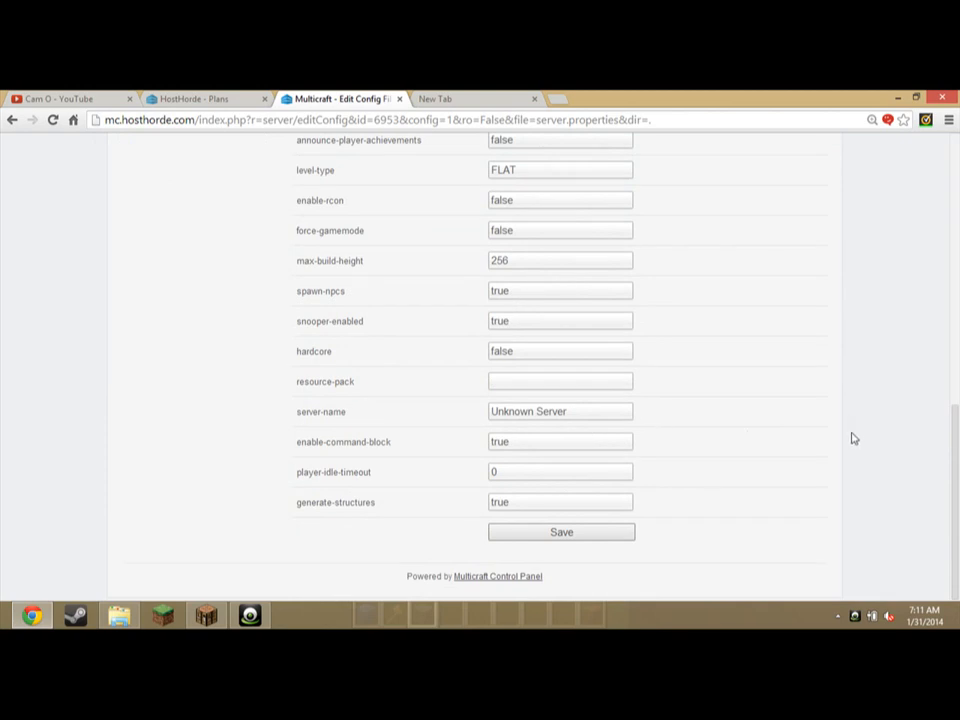
{"action": "mouse_move", "coordinate": [832, 442]}
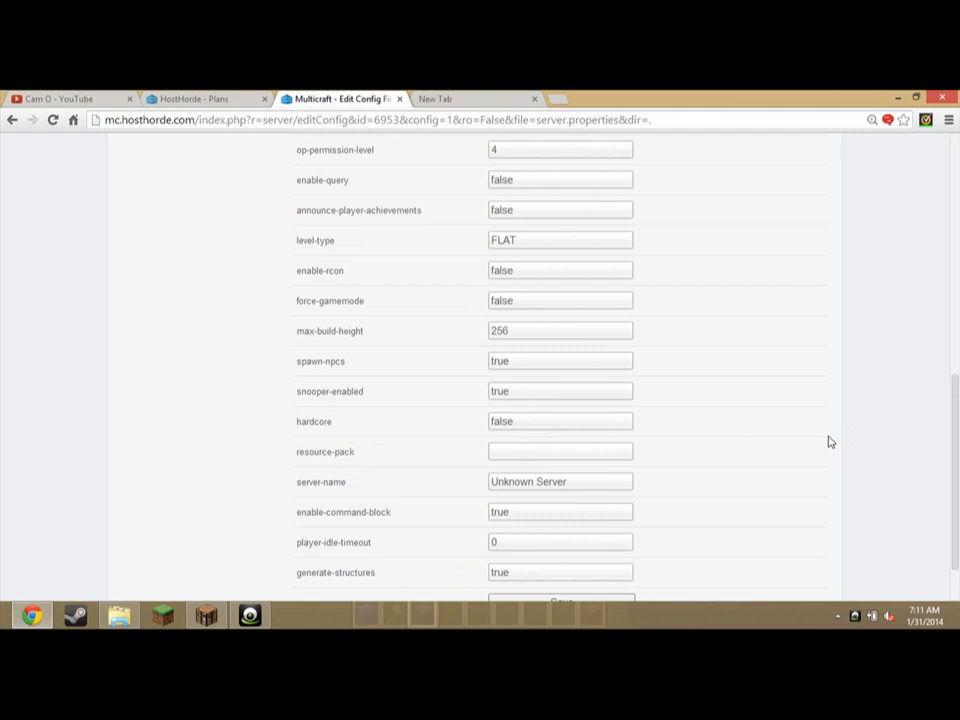
{"action": "scroll", "scroll_direction": "up", "scroll_amount": 3}
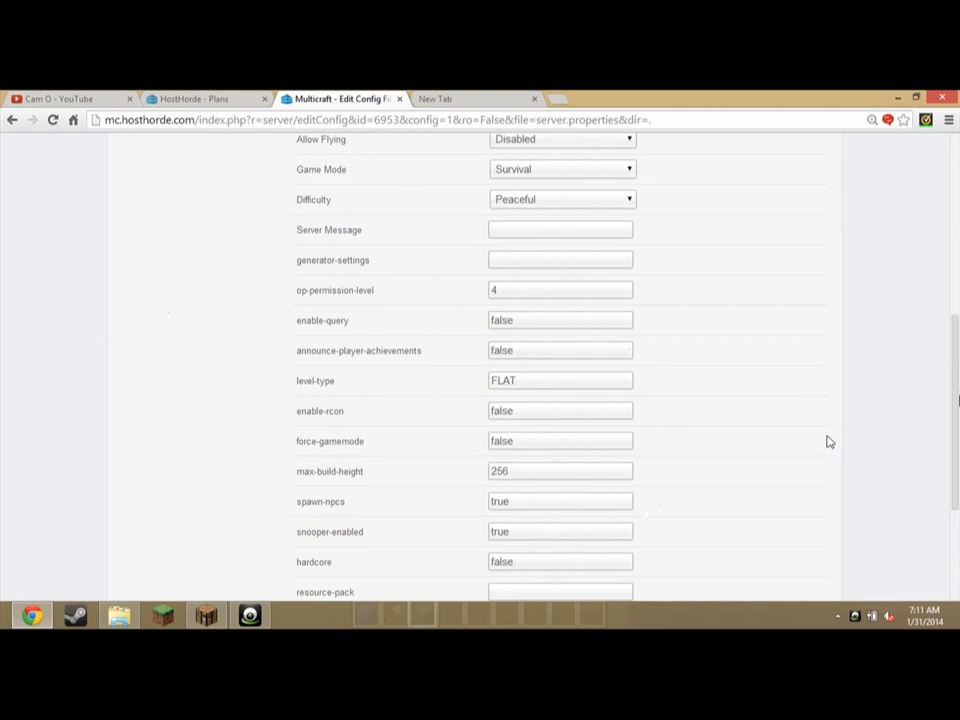
{"action": "mouse_move", "coordinate": [8, 442]}
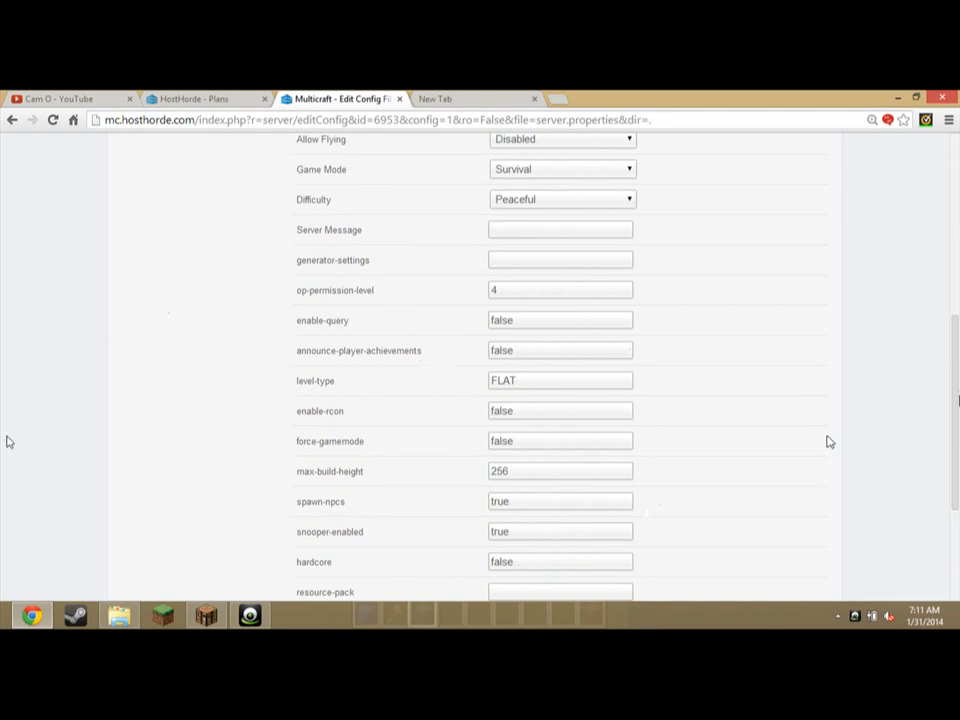